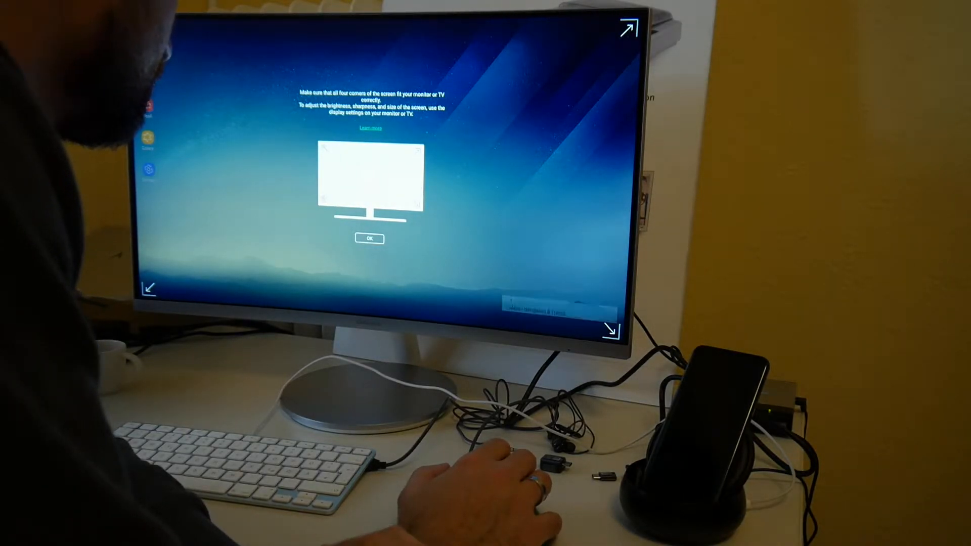
# Confirm with OK that the screen corners fit the monitor.
pyautogui.click(369, 239)
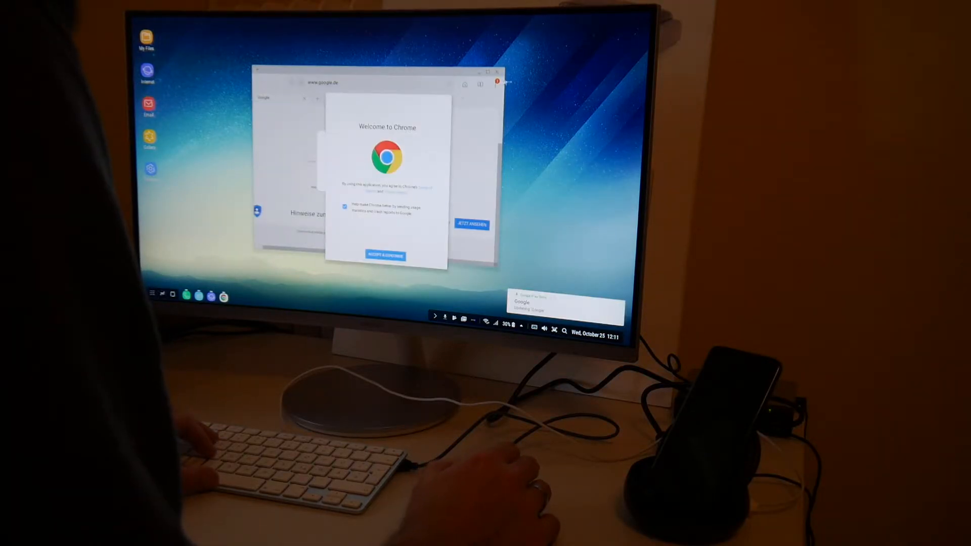
# Accept Chrome's terms and sign in with the existing Google account.
pyautogui.click(384, 254)
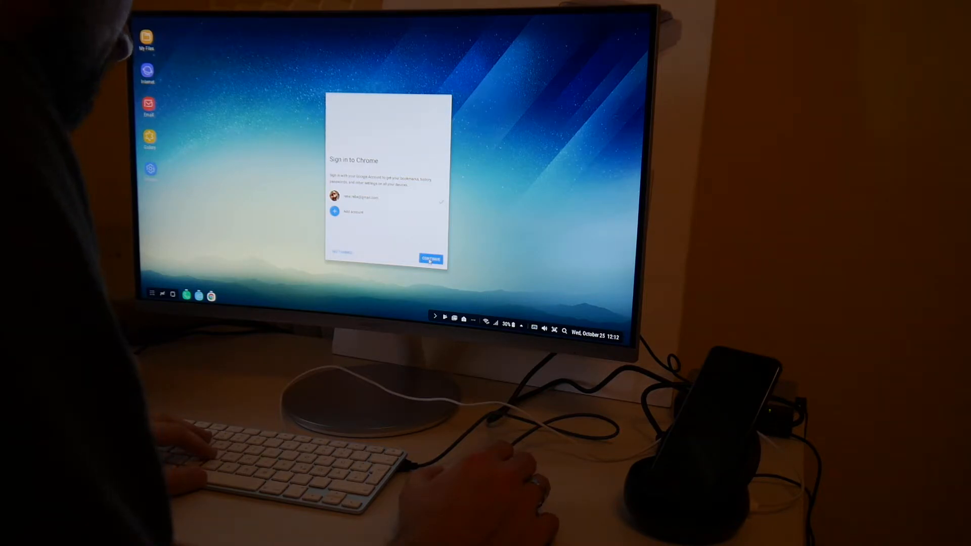
pyautogui.click(429, 259)
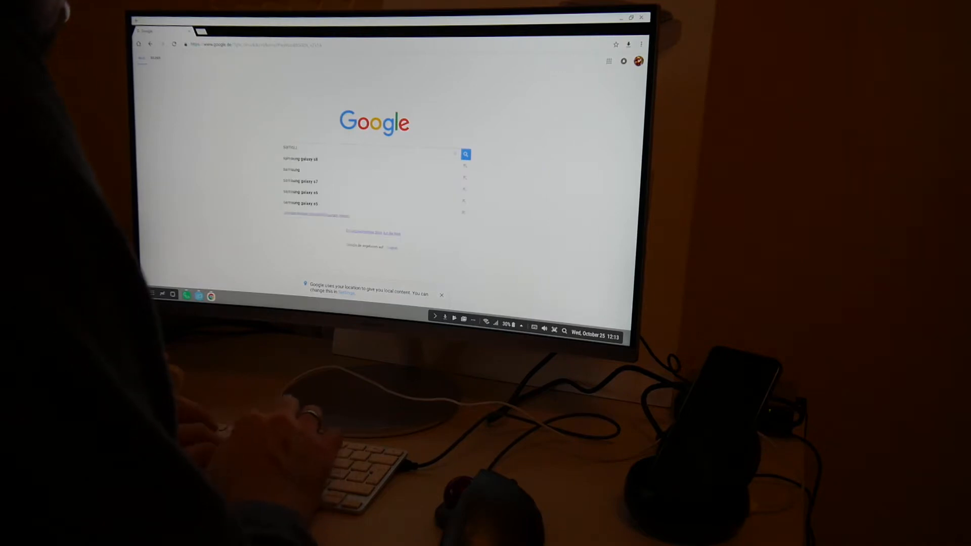
# Search Google for 'samsung curved monitor'.
pyautogui.write('samsung curved monitor')
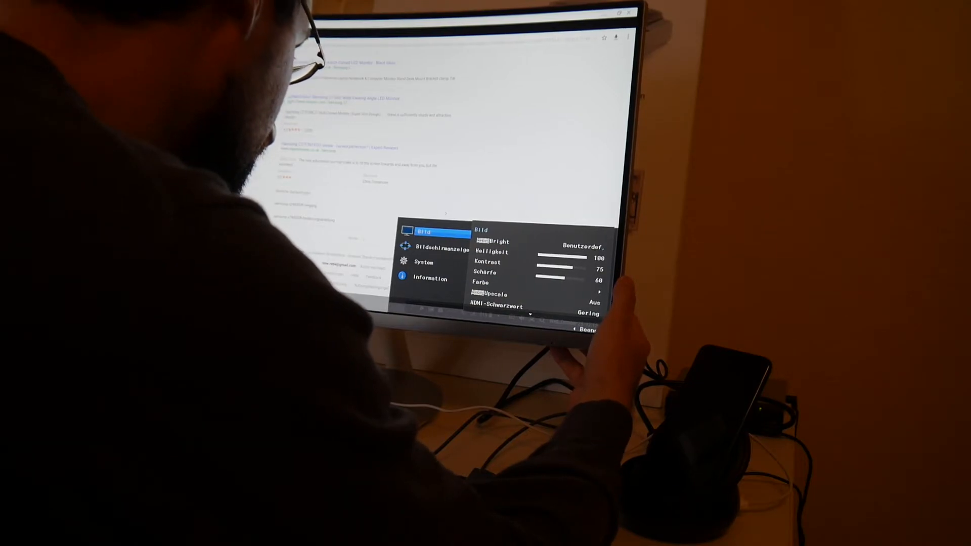
# Check the monitor's Bild settings: brightness 100, contrast 75, sharpness 60.
pyautogui.click(427, 278)
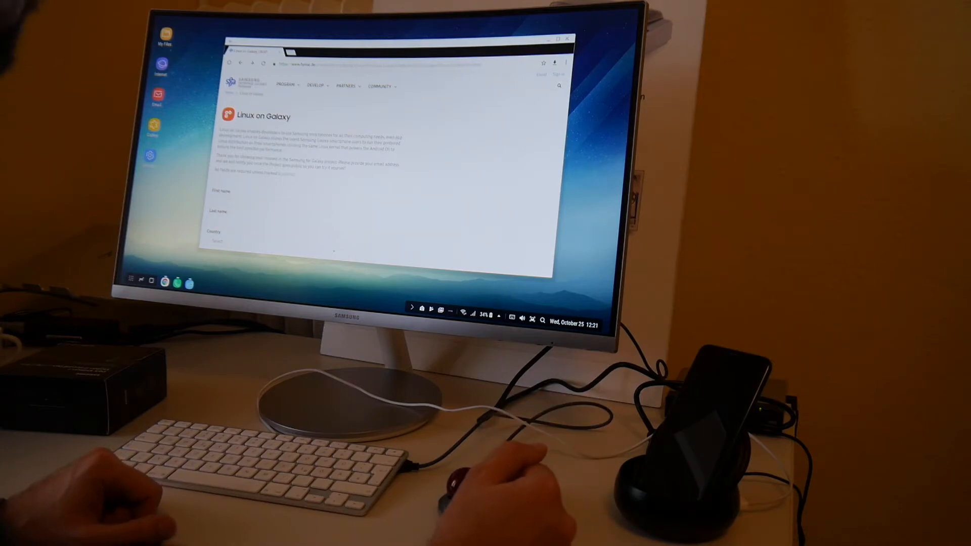
pyautogui.moveTo(495, 458)
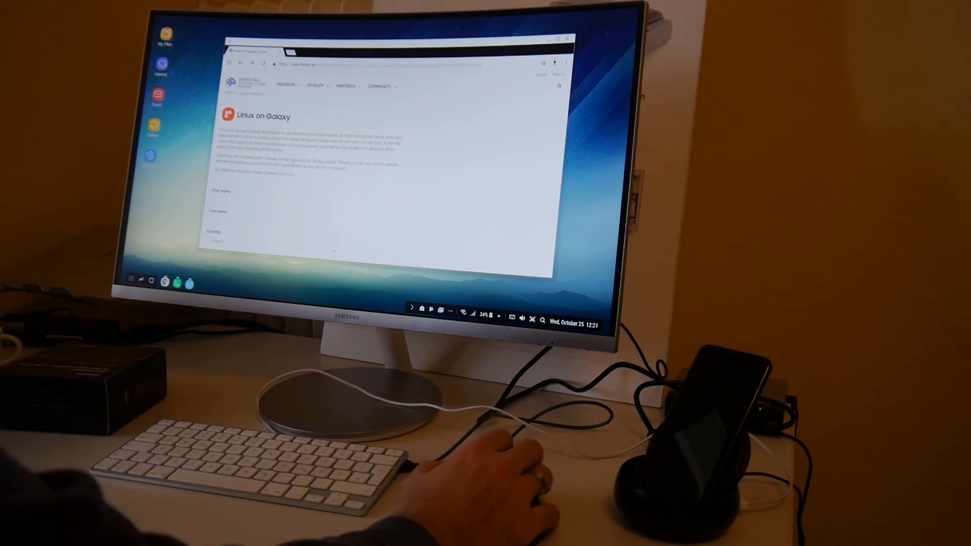